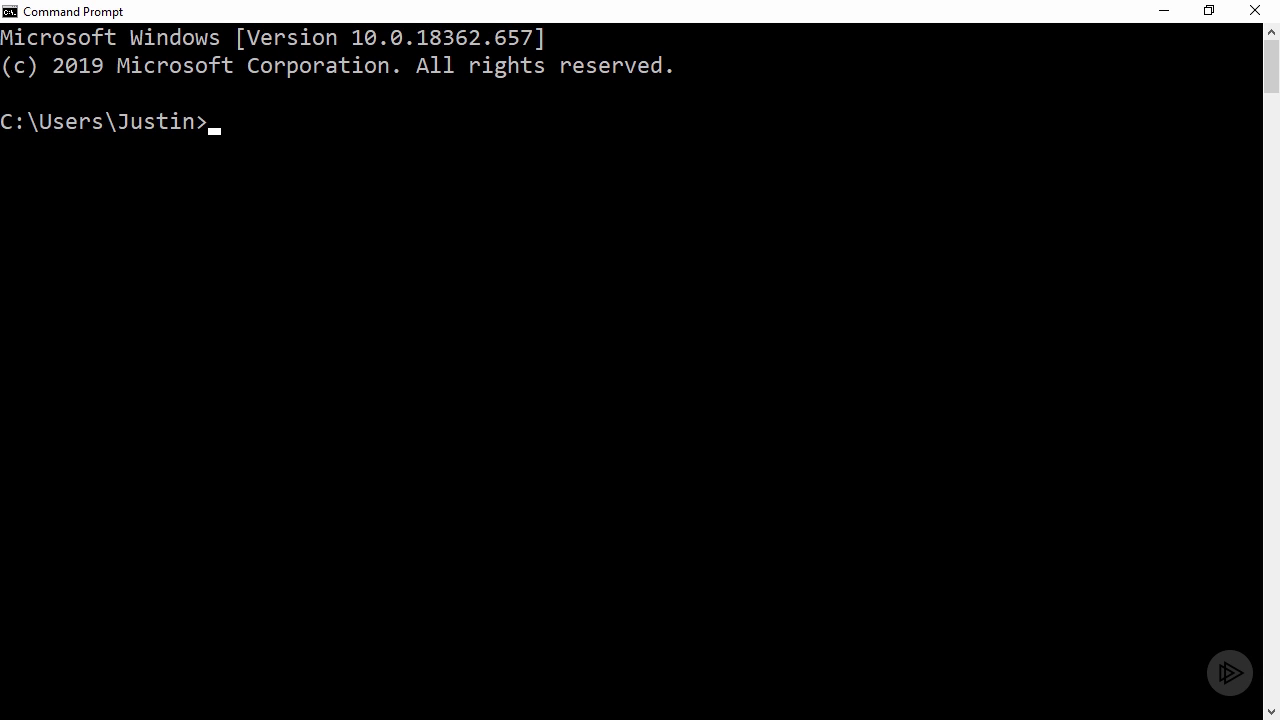
# Have spark-shell typed at the C:\Users prompt without running it yet
pyautogui.write('spark-shell')
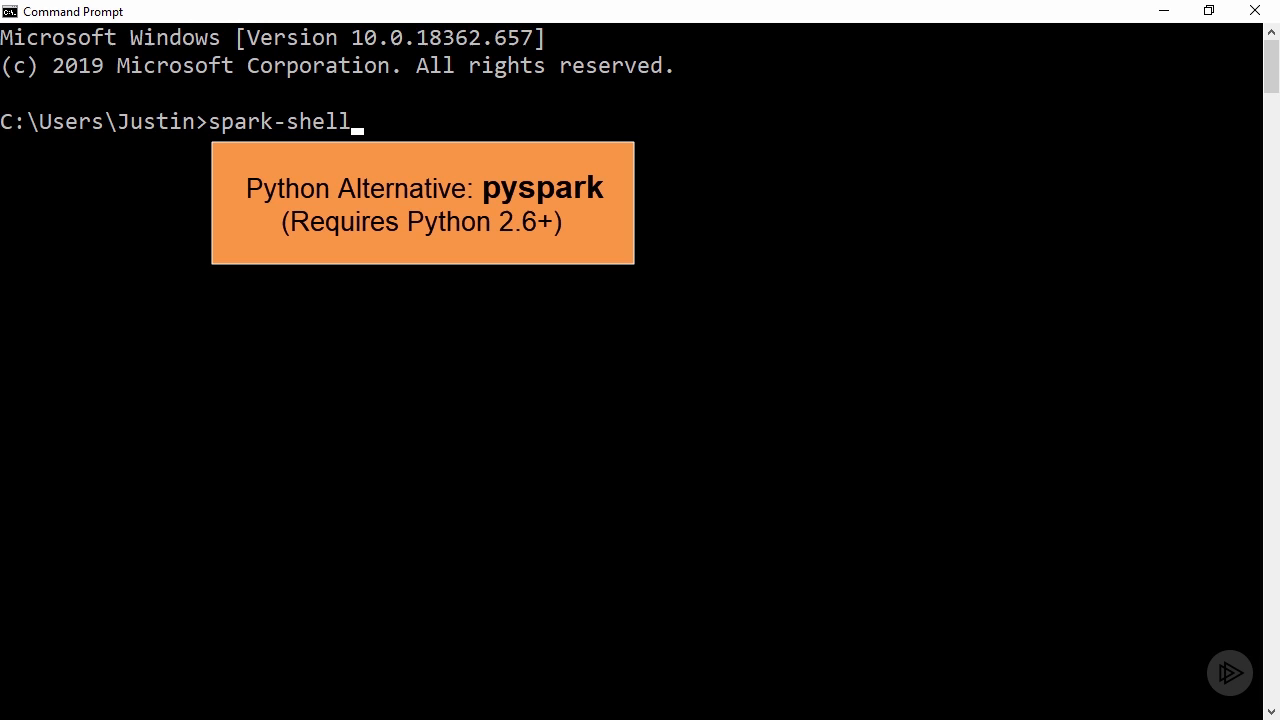
# Run spark-shell and wait for the Spark 2.4.5 scala> prompt with sc and spark available
pyautogui.press('enter')
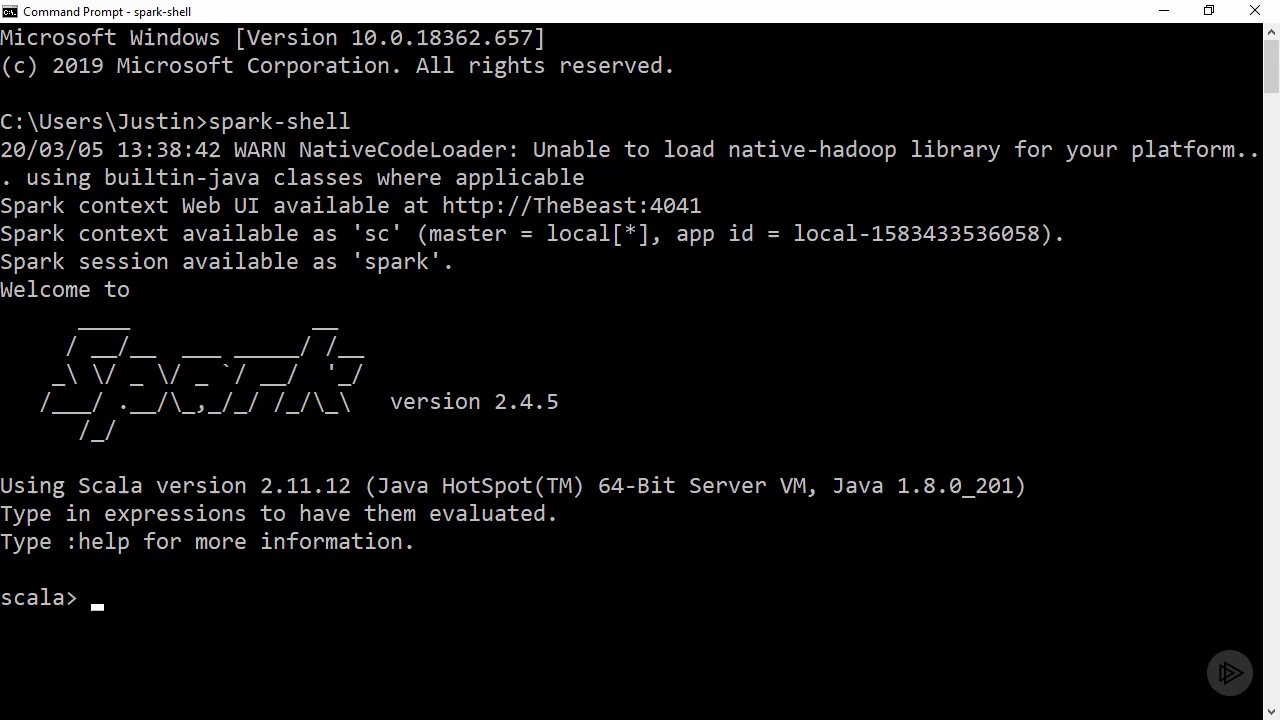
# Define val textFile = sc.textFile("file:///Spark/README.md") to load the README into an RDD
pyautogui.write('val textFile =')
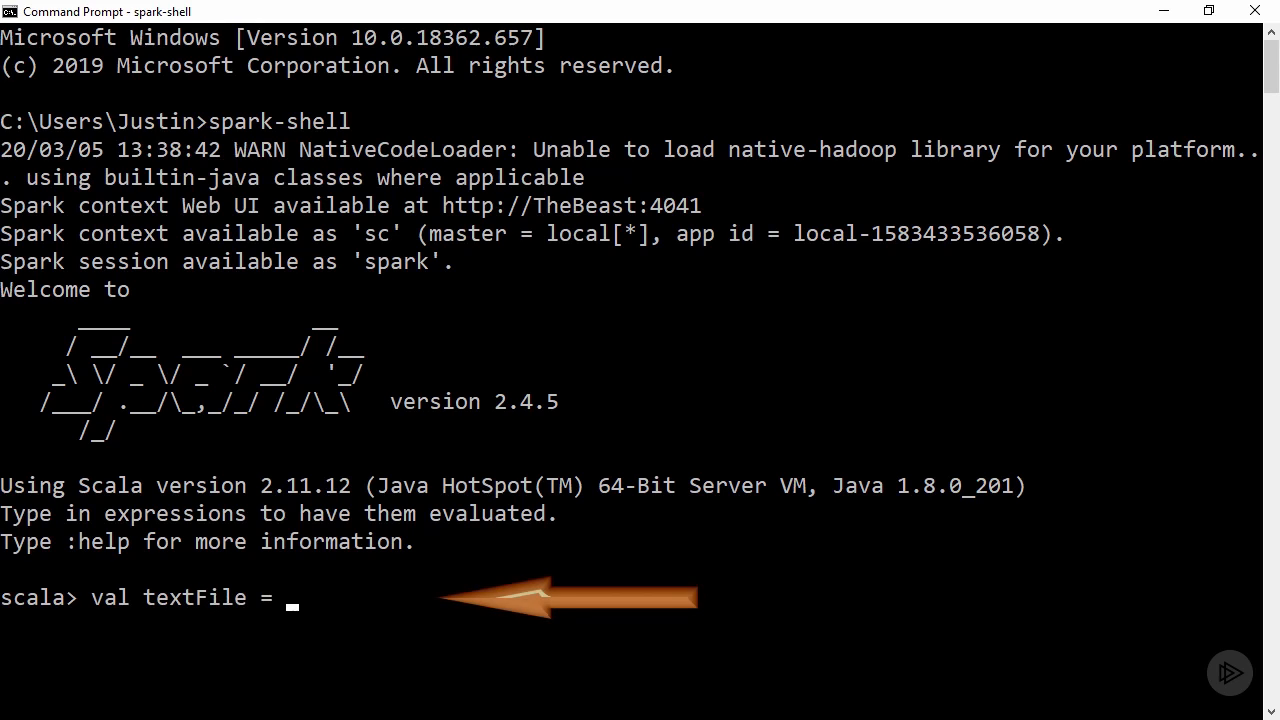
pyautogui.write('sc.textFile("fil')
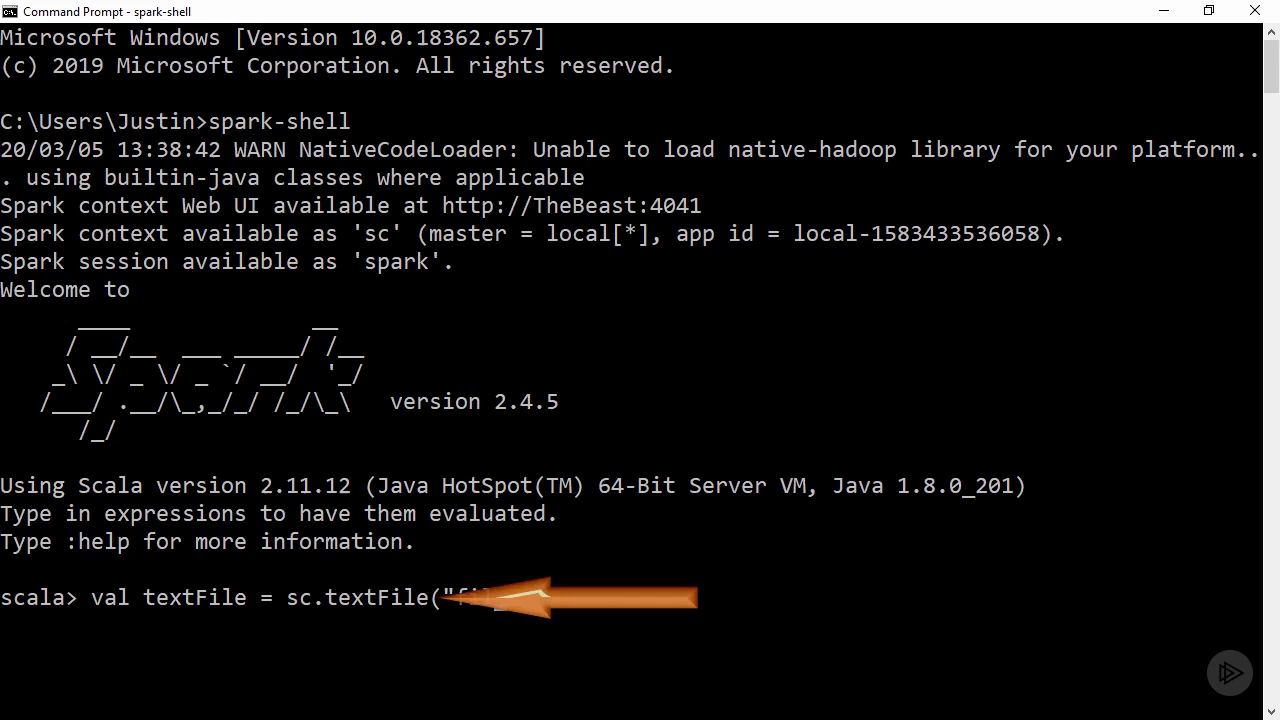
pyautogui.write('file:///Spark/READ')
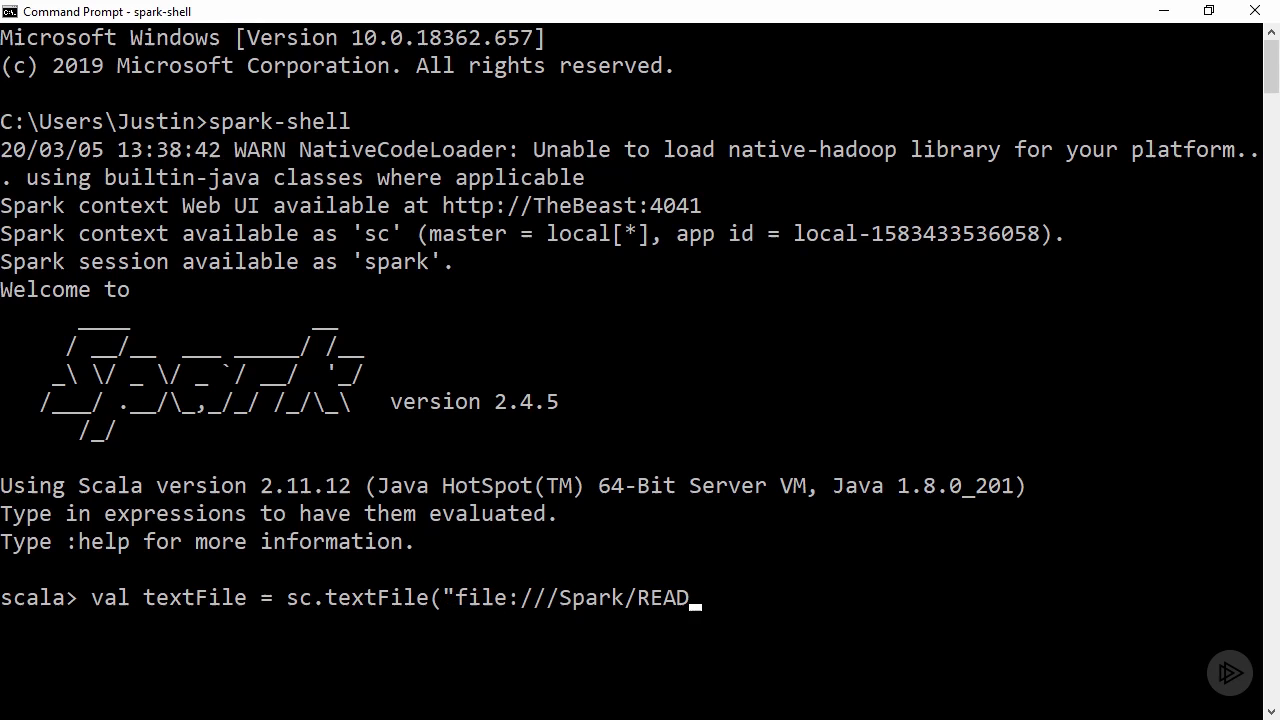
pyautogui.write('ME.md")')
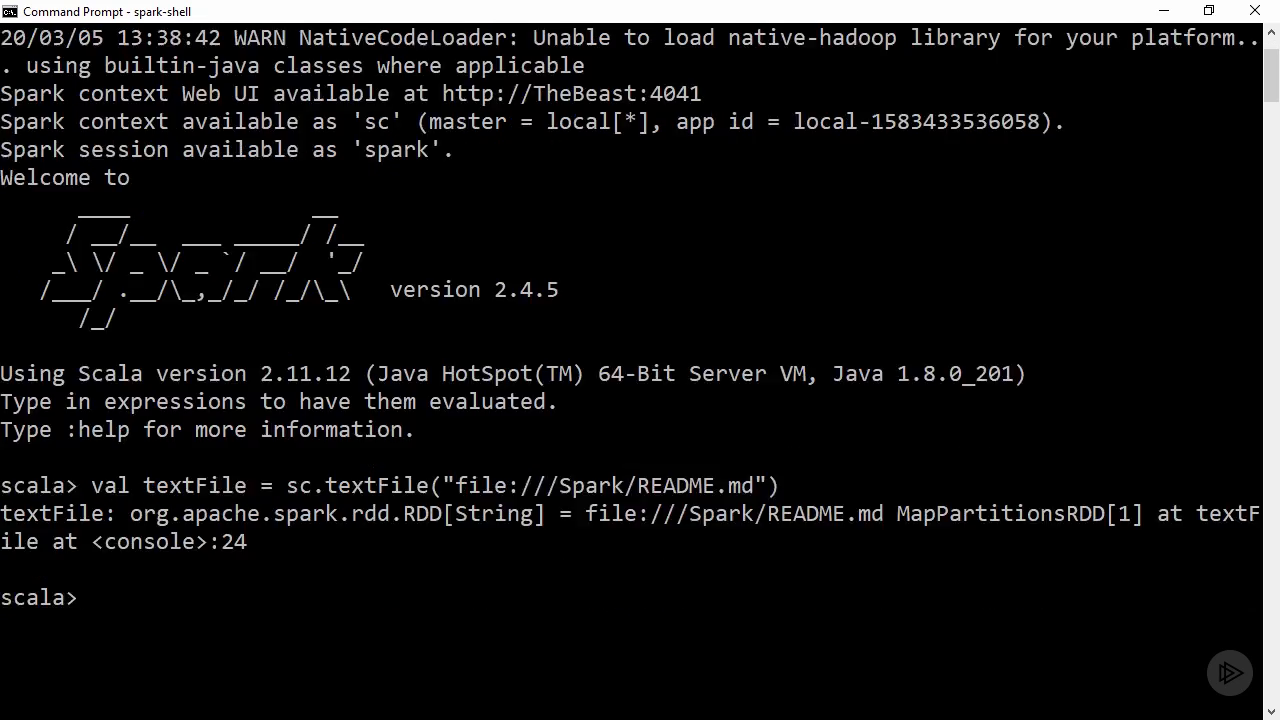
# Run textFile.first to return the README's first line, "# Apache Spark"
pyautogui.write('textFile.first')
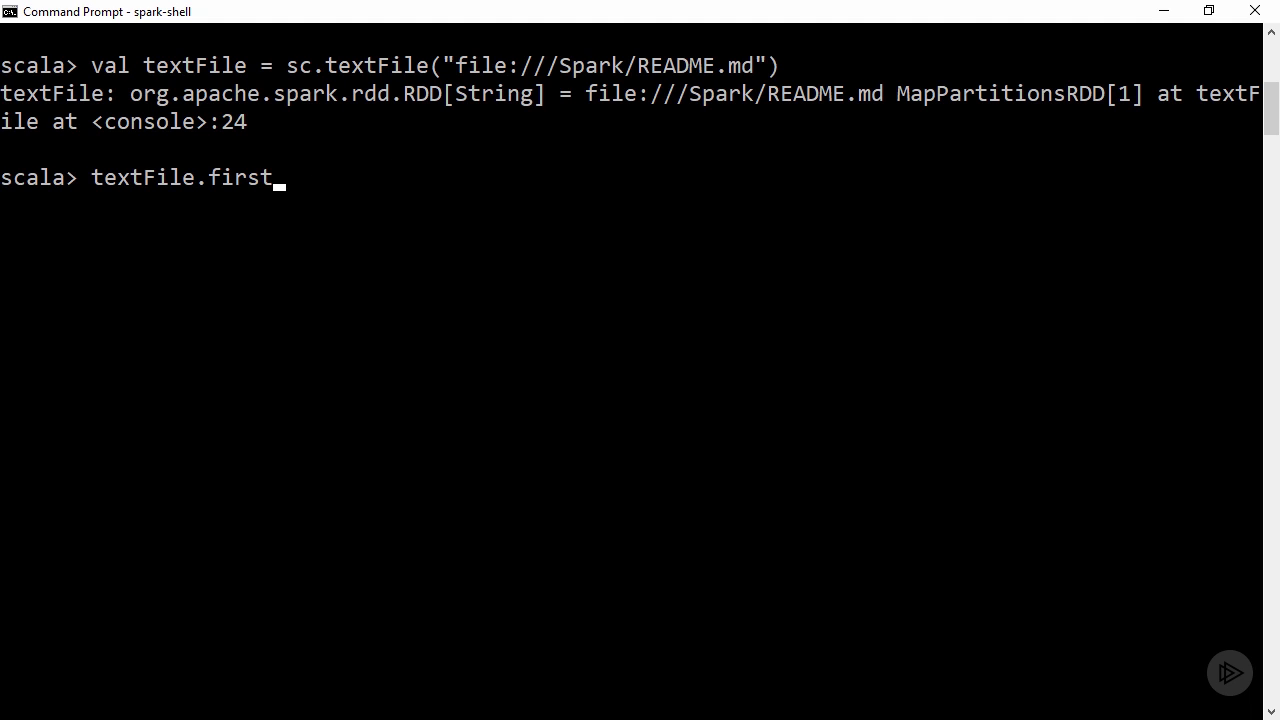
pyautogui.press('enter')
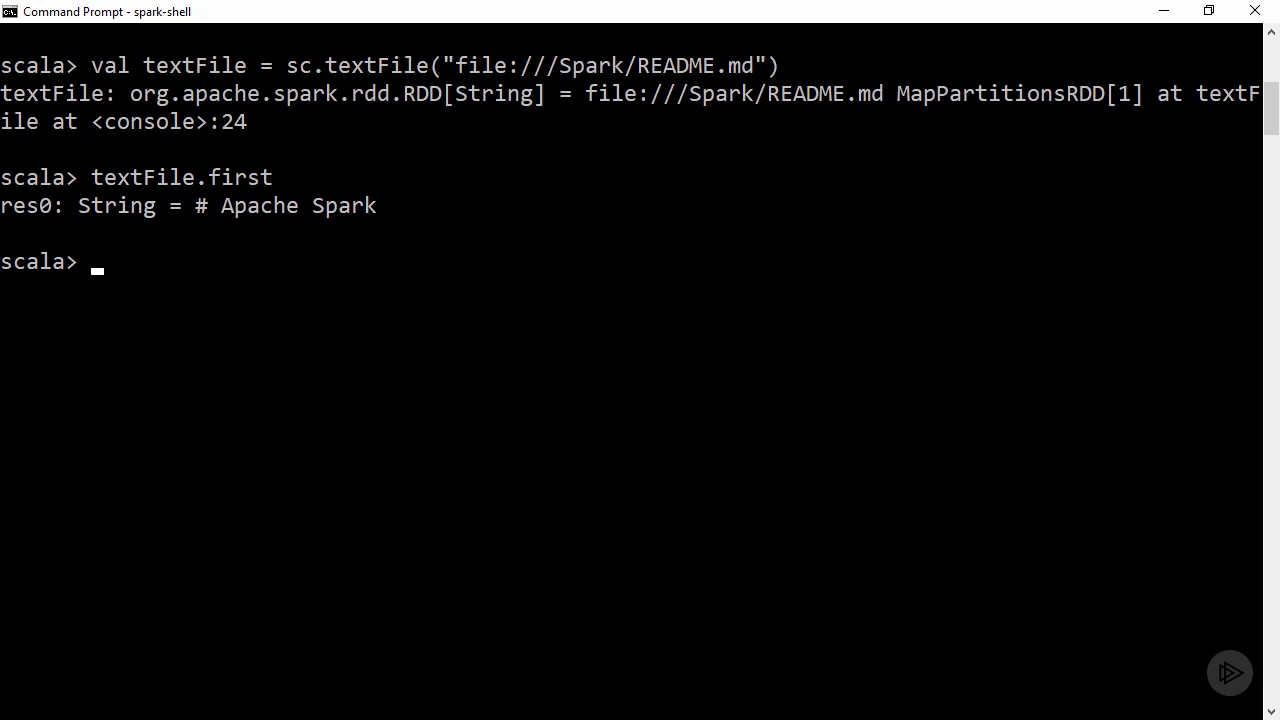
# Define tokenizedFileData as textFile.flatMap(line=>line.split(" ")) to get a word RDD
pyautogui.write('val')
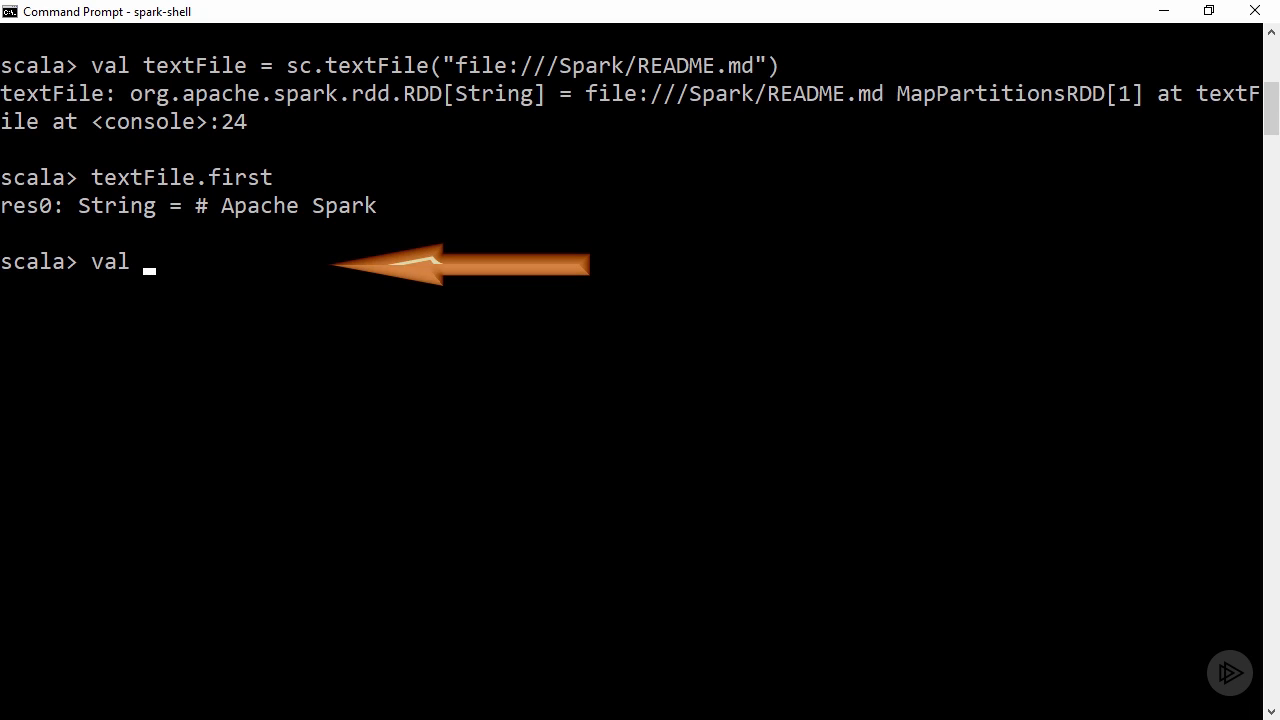
pyautogui.write('tokenizedFileDat')
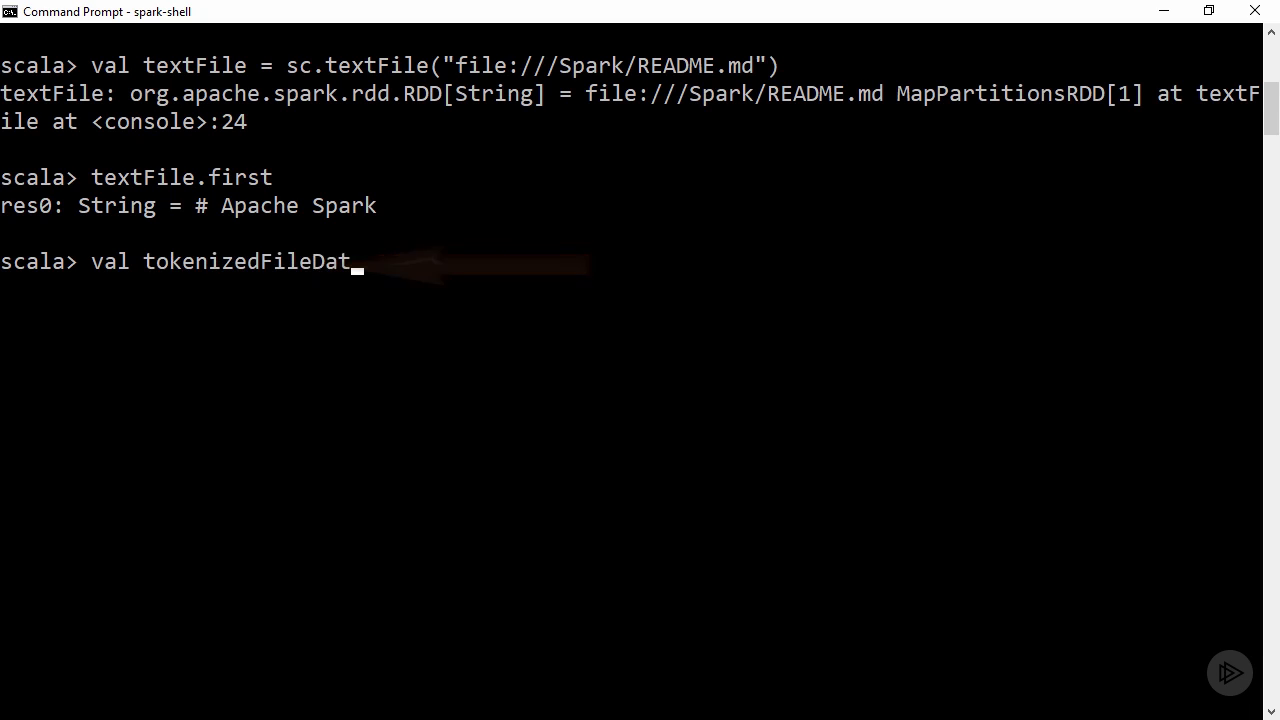
pyautogui.write('a = textFile.fl')
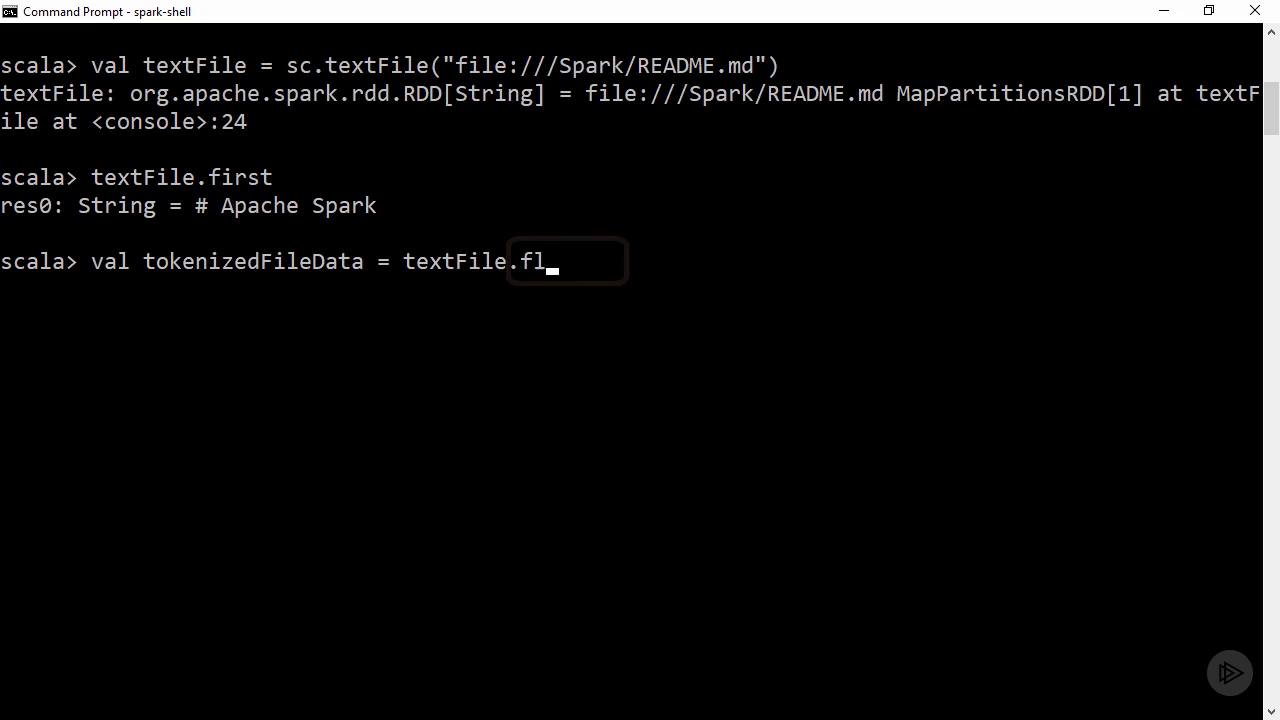
pyautogui.write('atMap(line=>line.split("')
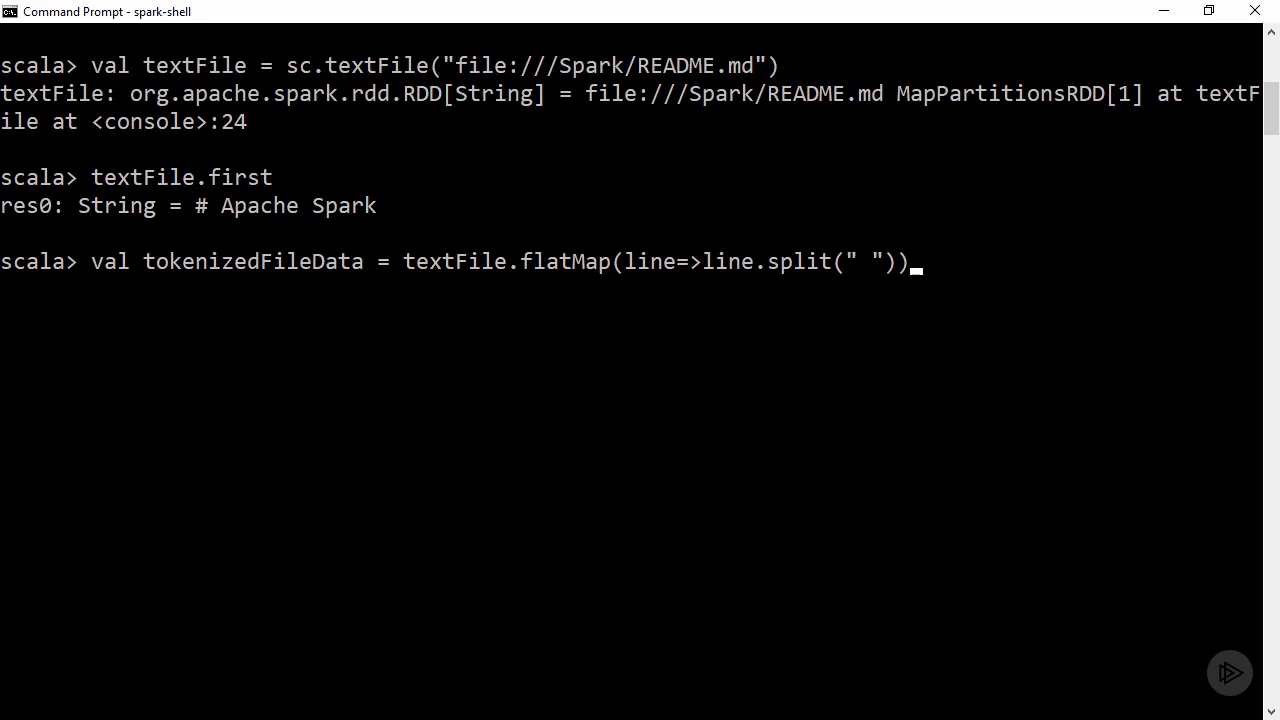
pyautogui.press('Enter')
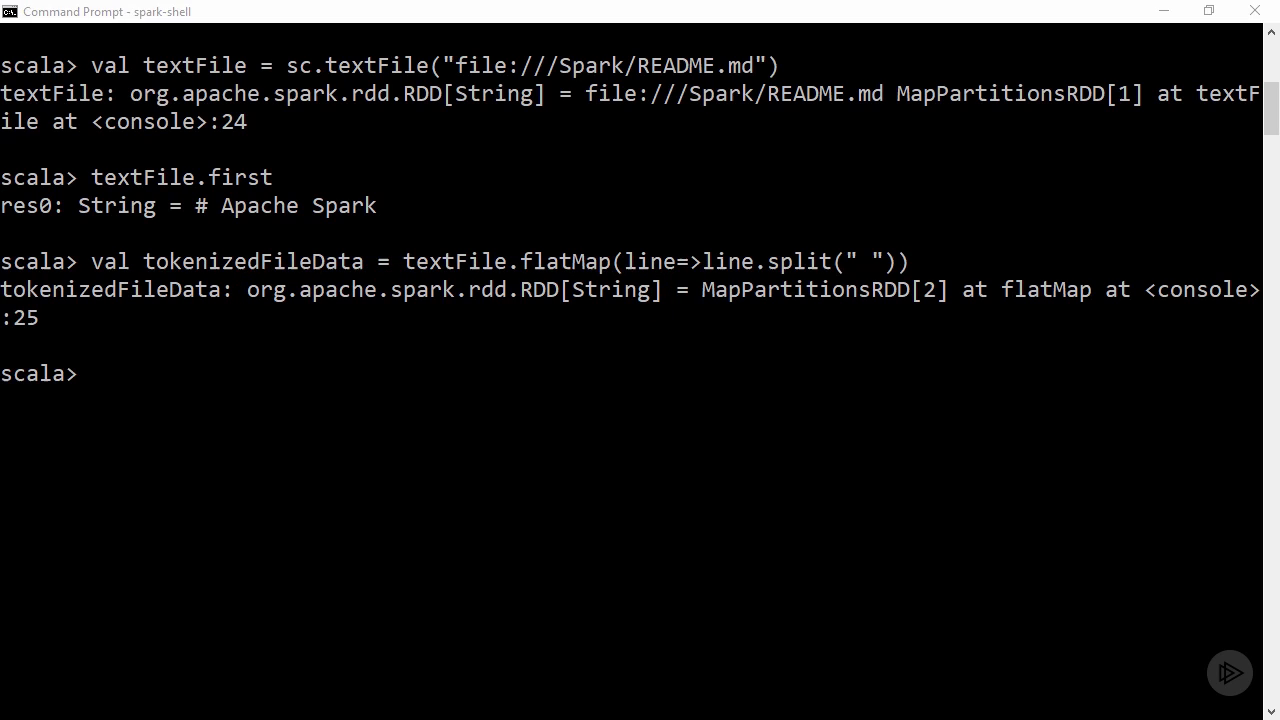
# Define countPrep as tokenizedFileData.map(word=>(word, 1)) pairing each word with 1
pyautogui.write('val countPrep =')
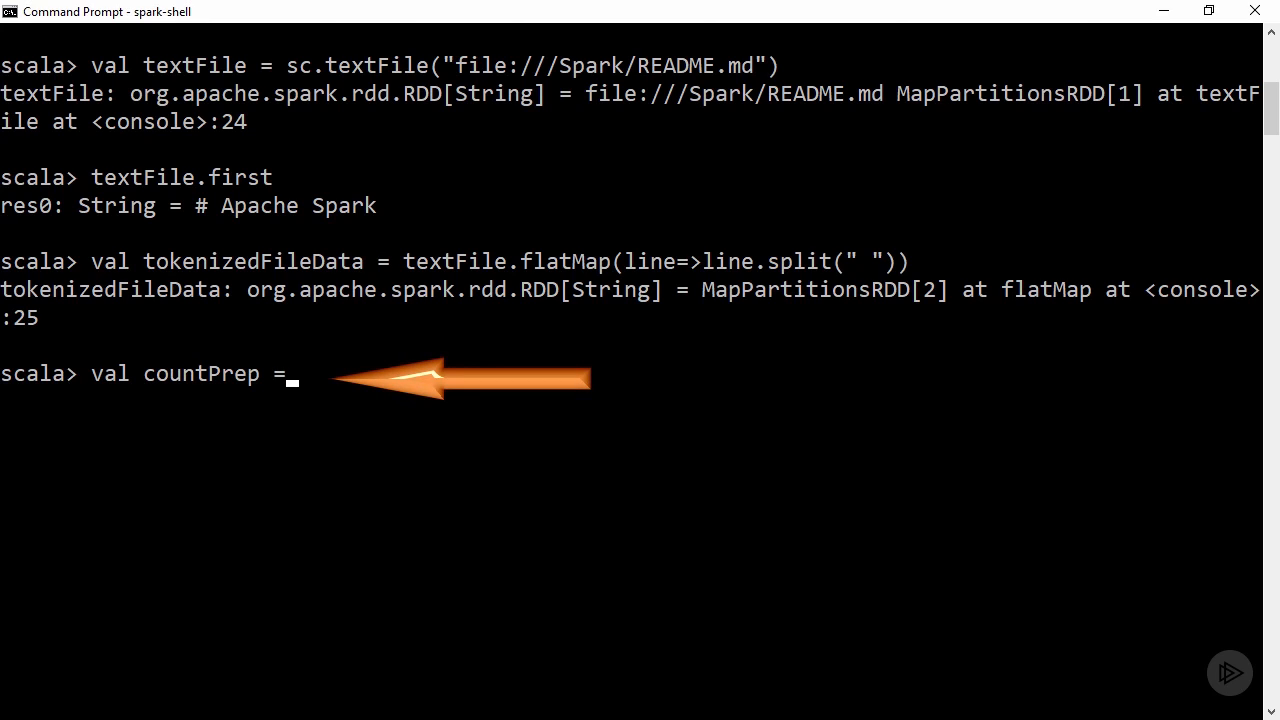
pyautogui.write('tokenizedFileDa')
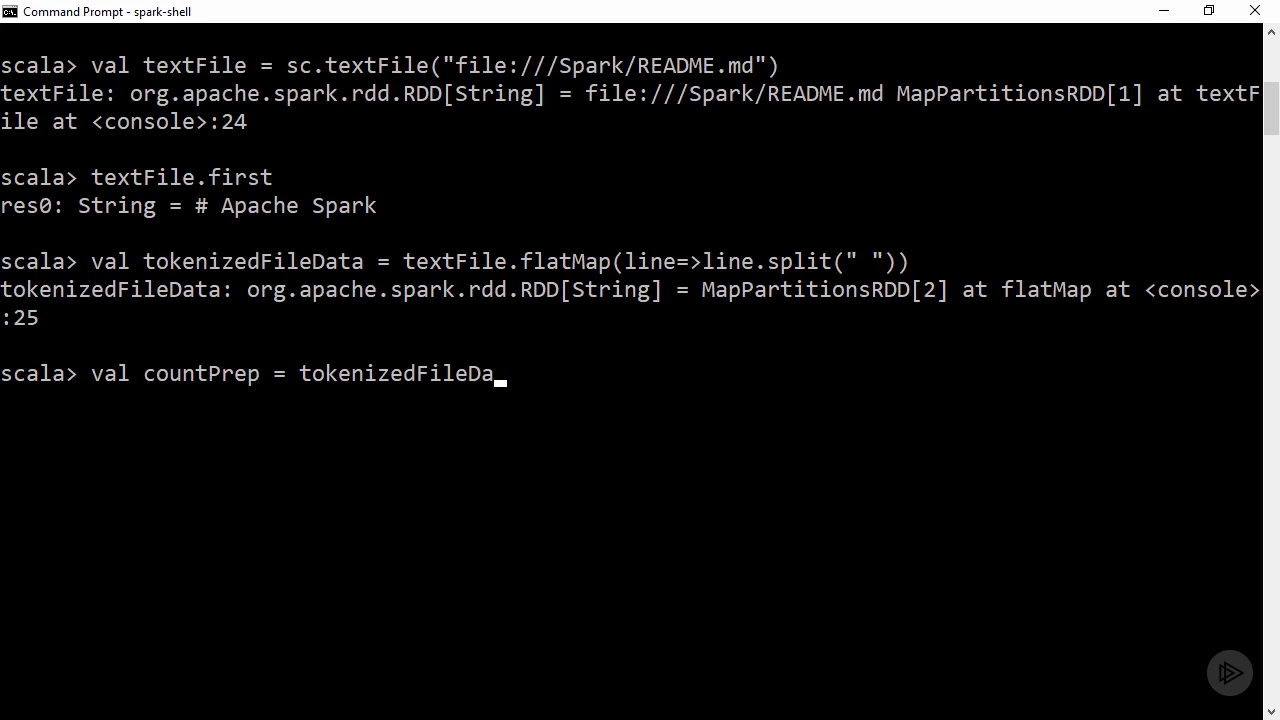
pyautogui.write('ta.map(word=>(wo')
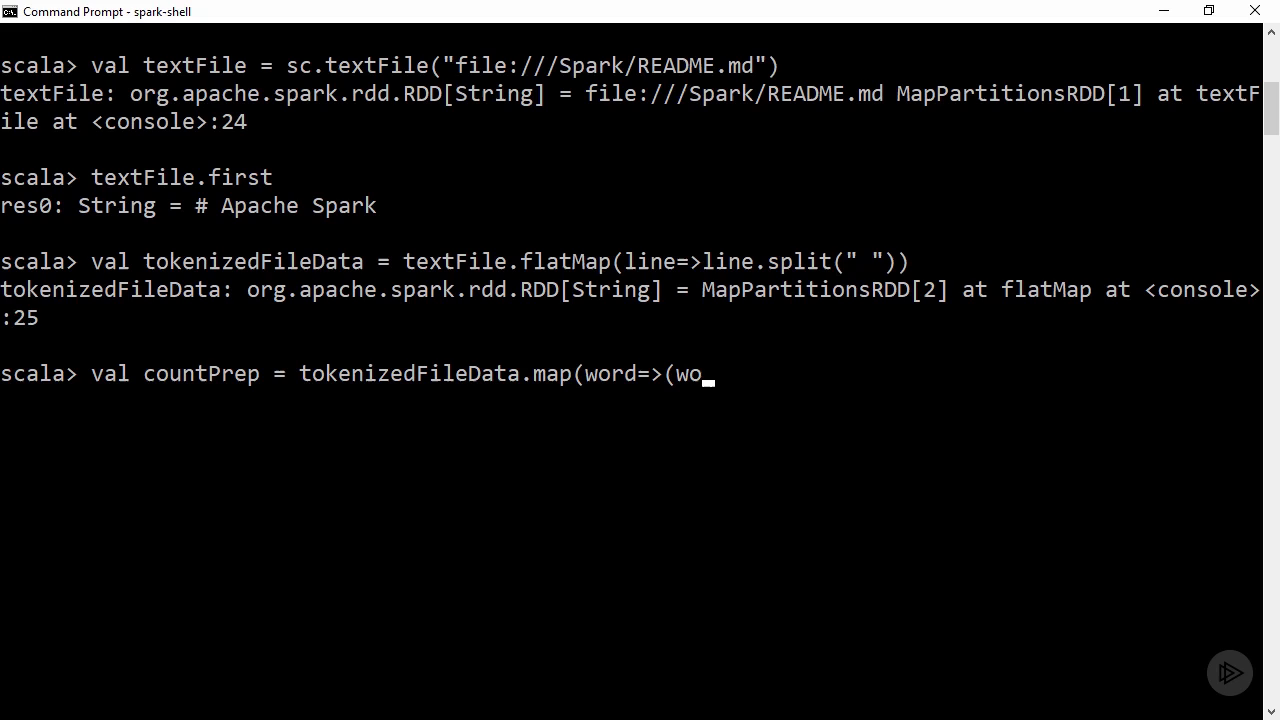
pyautogui.write('rd, 1))')
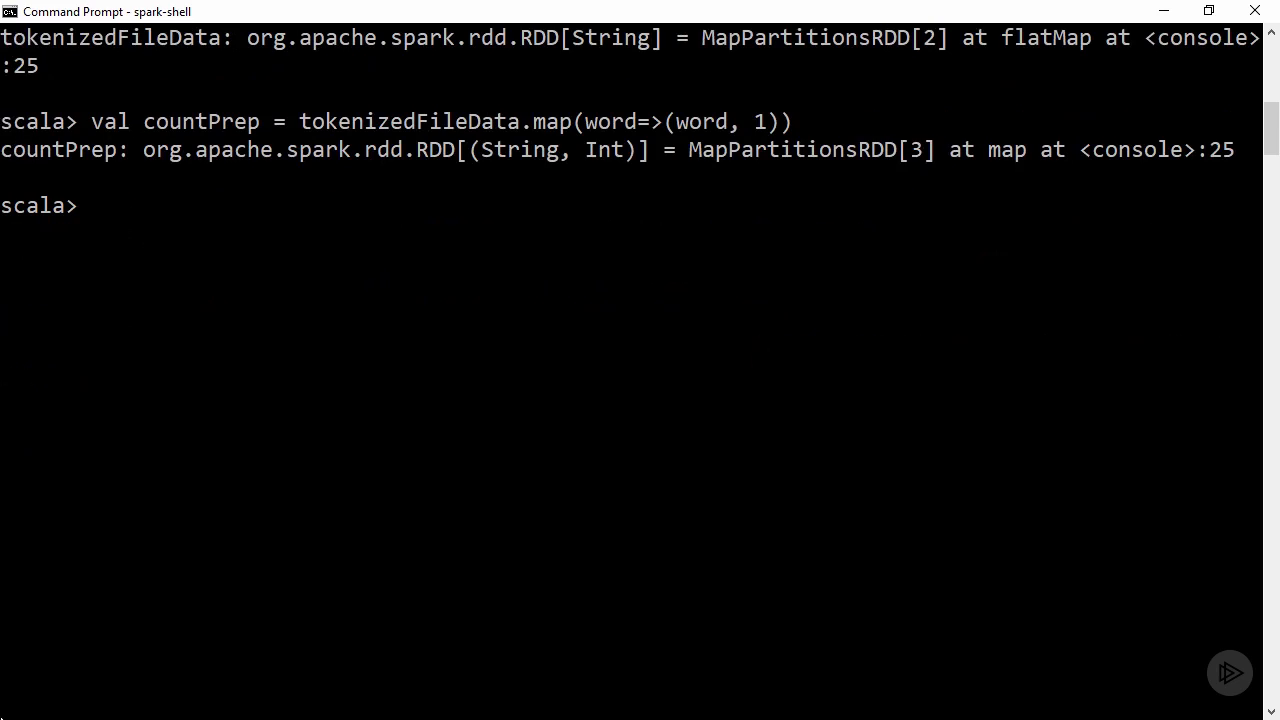
# Define counts as countPrep.reduceByKey((accumValue, newValue)=>accumValue + newValue)
pyautogui.write('val counts = countPrep.redu')
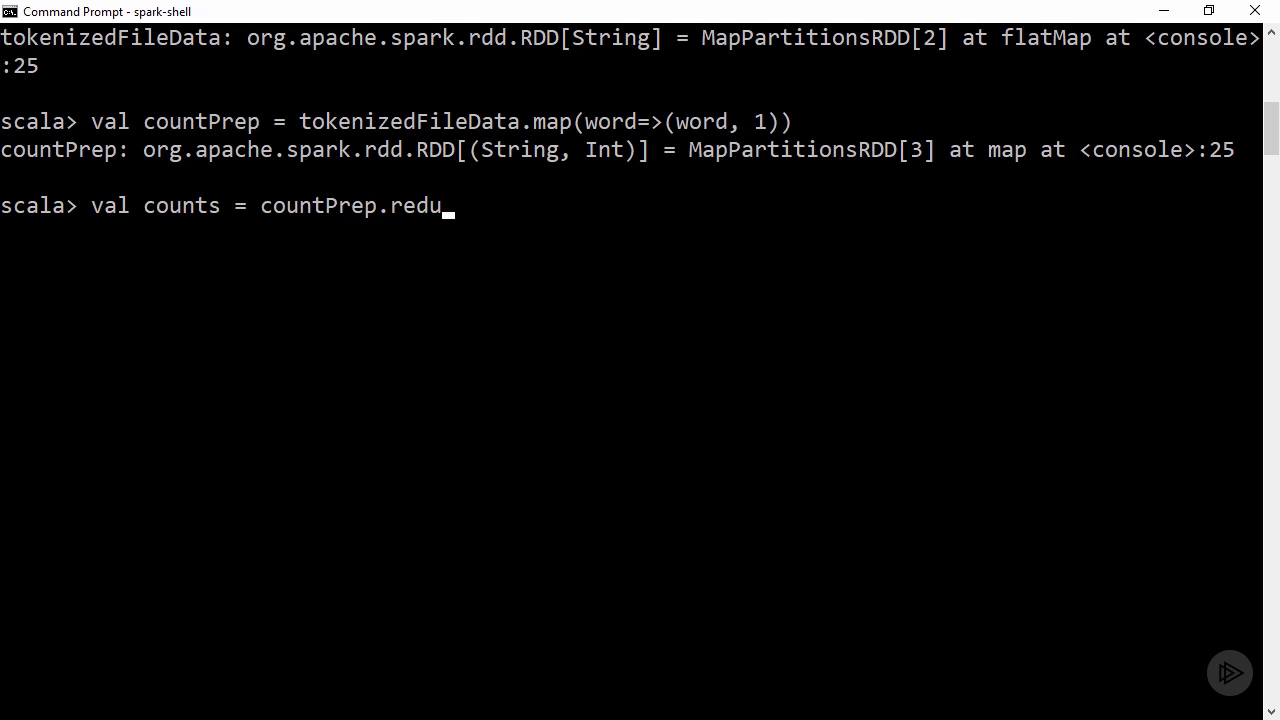
pyautogui.write('ceByKey((accumVa')
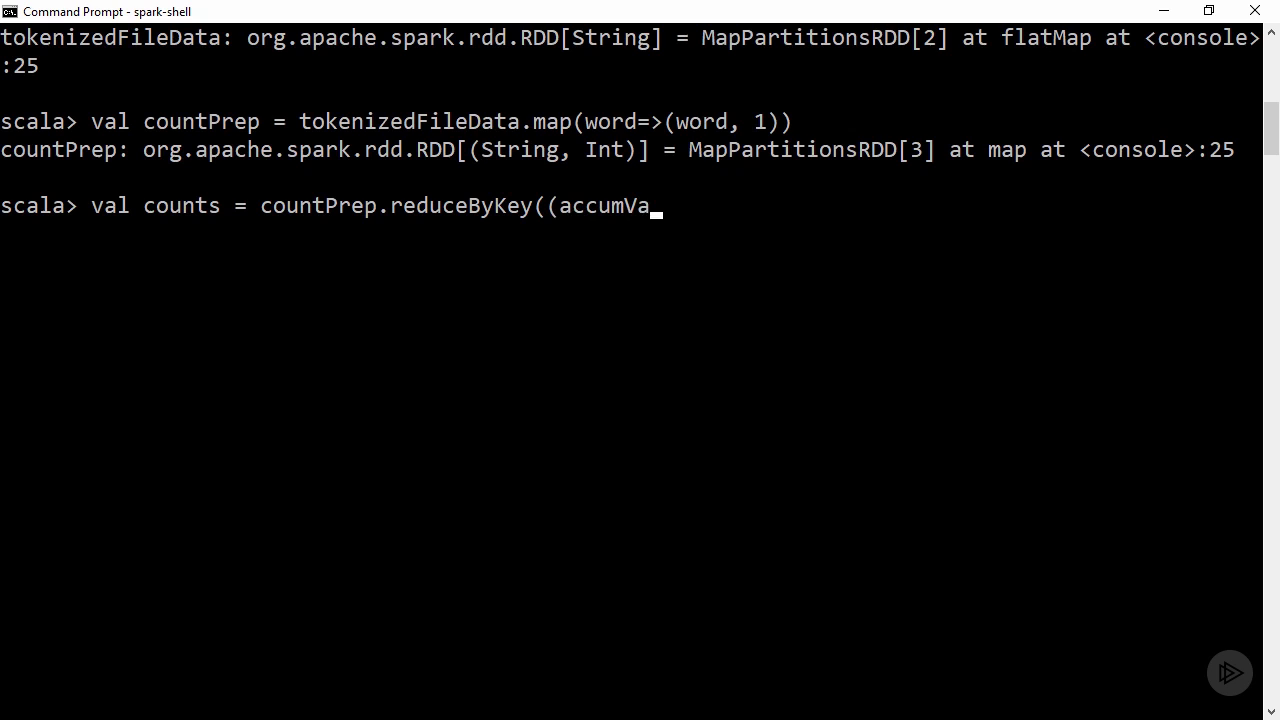
pyautogui.write('lue, newValue)=>accu')
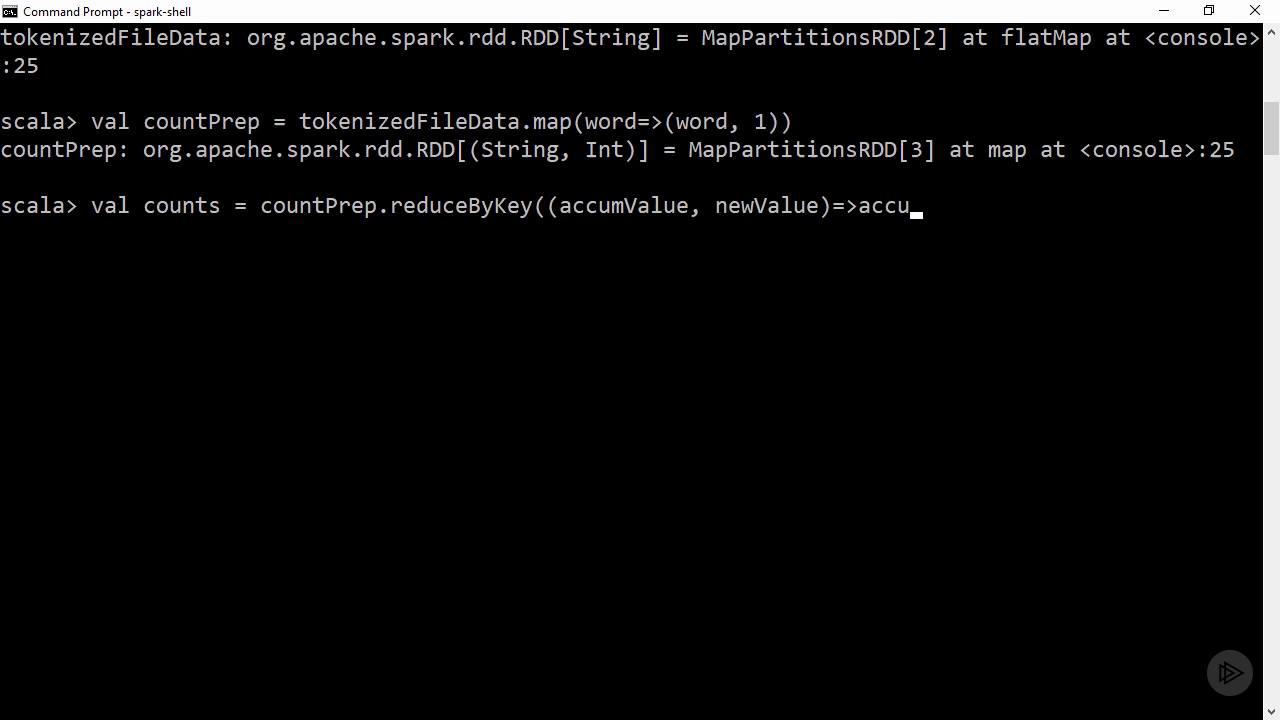
pyautogui.write('accumValue + newValu')
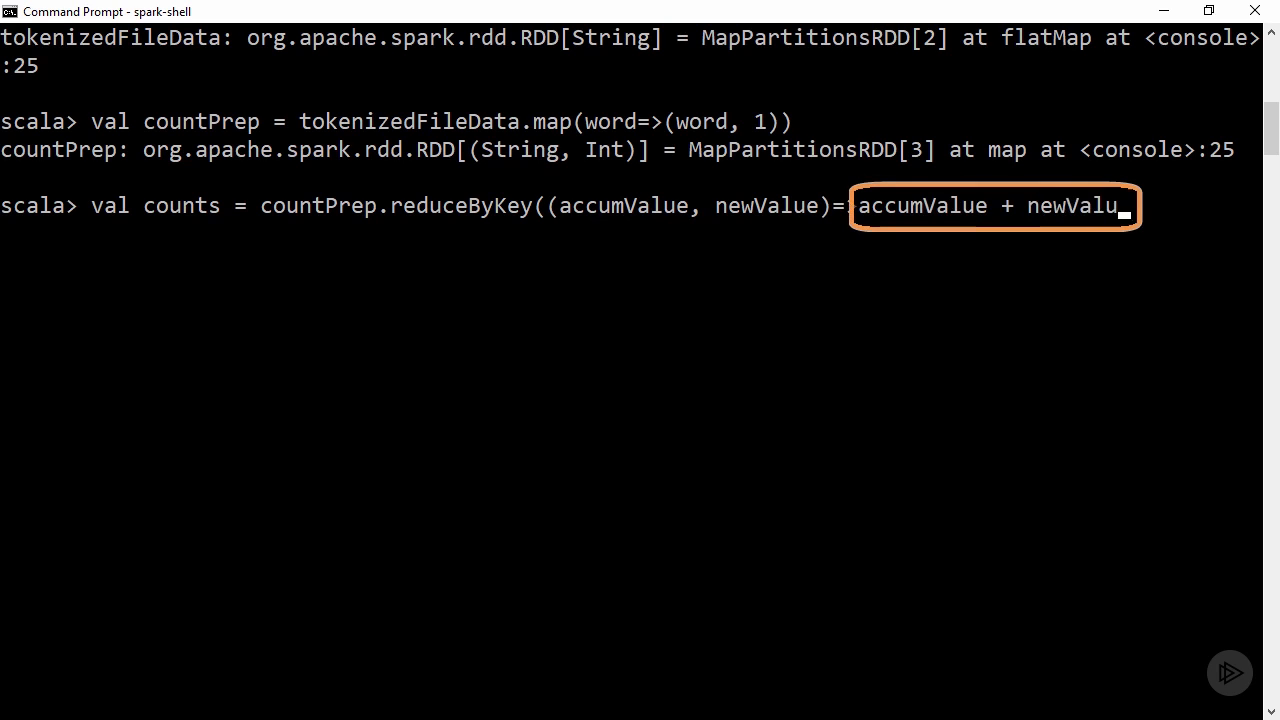
pyautogui.write('e)')
pyautogui.write('val sortedCou')
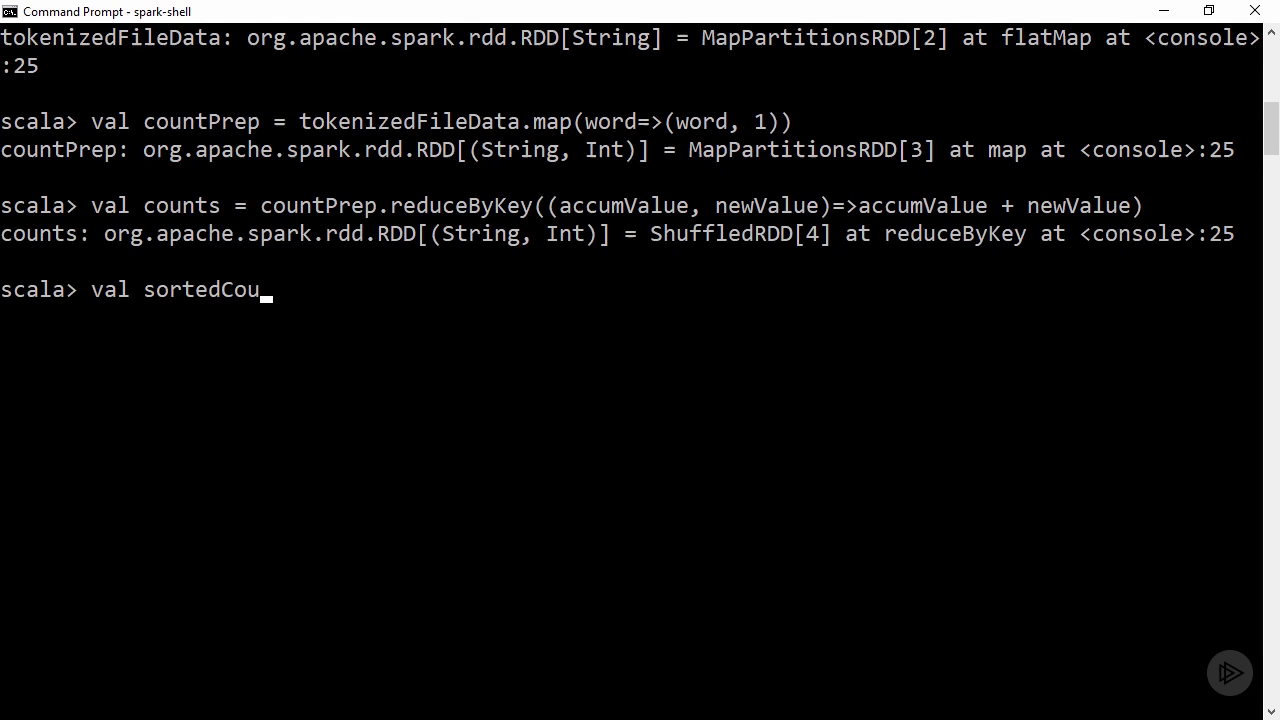
# Define sortedCounts as counts.sortBy(kvPair=>kvPair._2, false) and begin the save call on it
pyautogui.write('nts = counts.sortB')
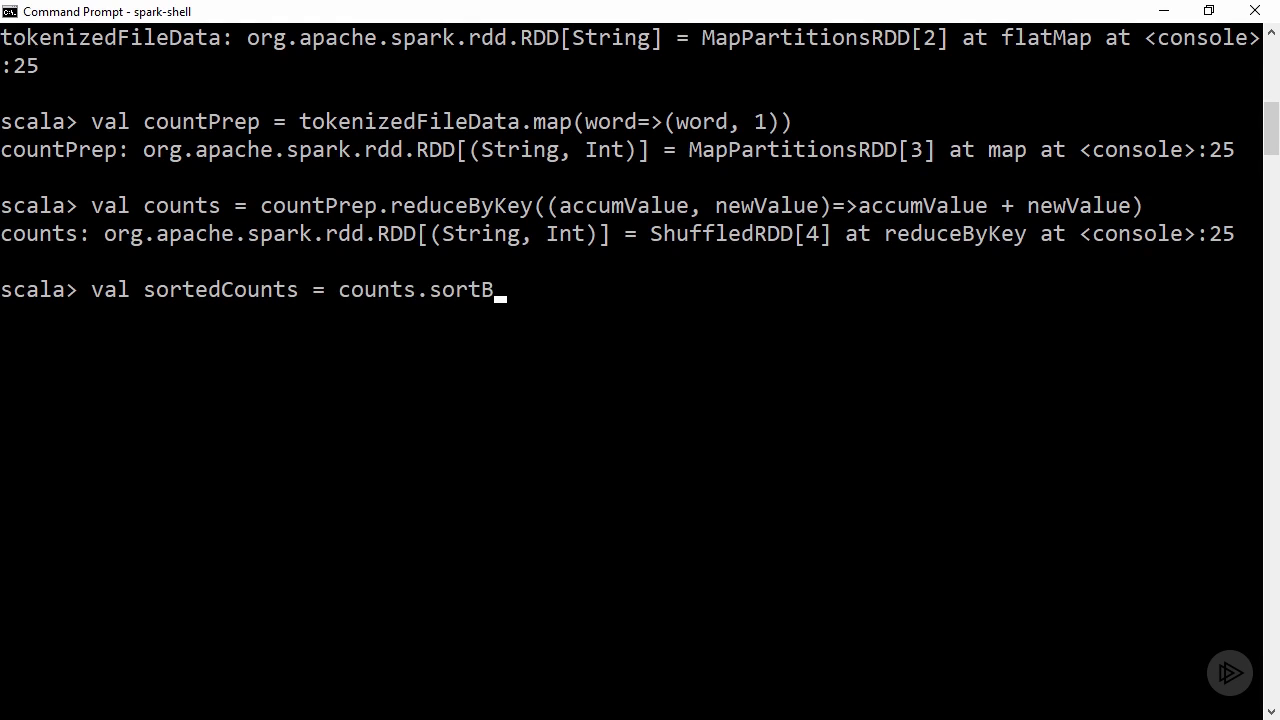
pyautogui.write('y(kvPair=>kvPair.')
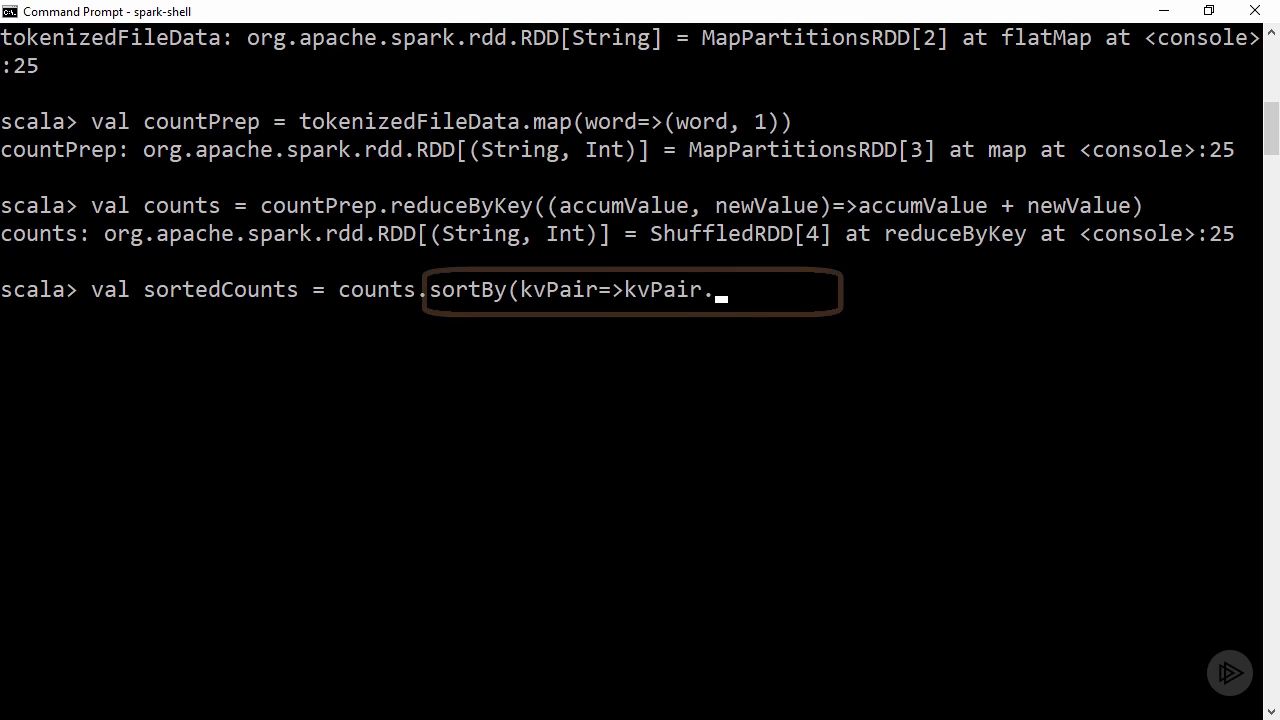
pyautogui.write('_2, false)')
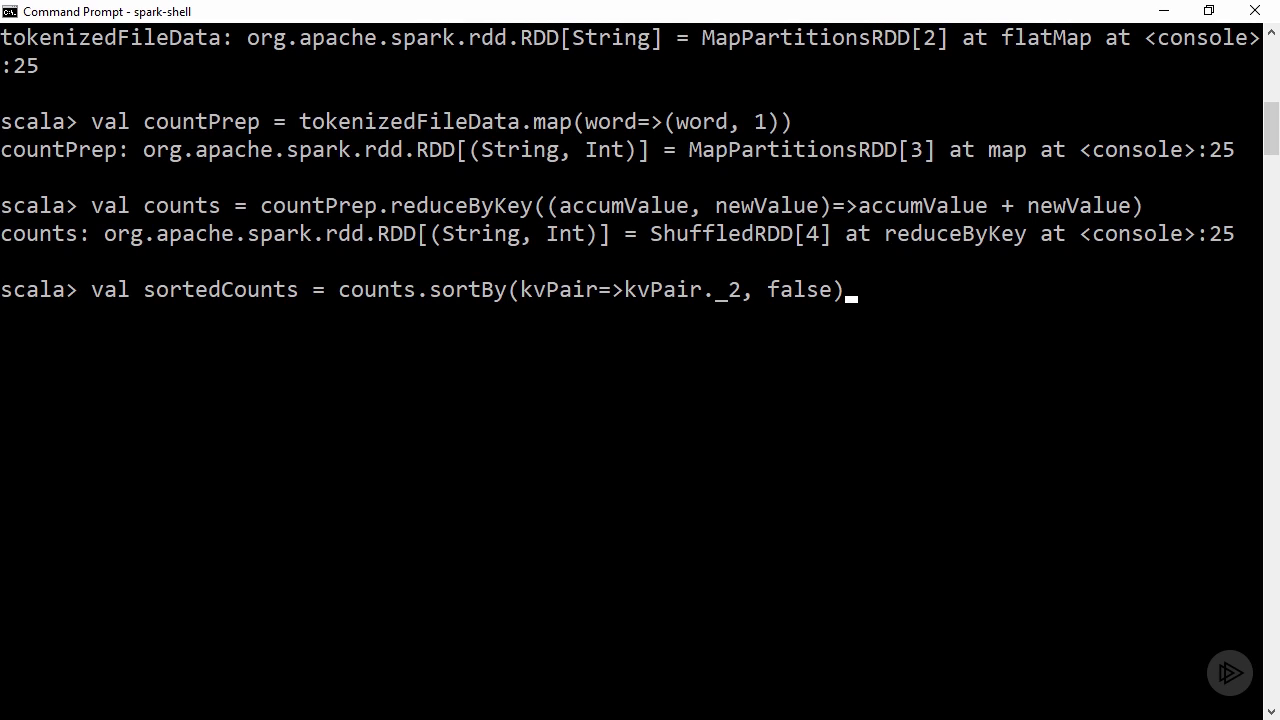
pyautogui.press('enter')
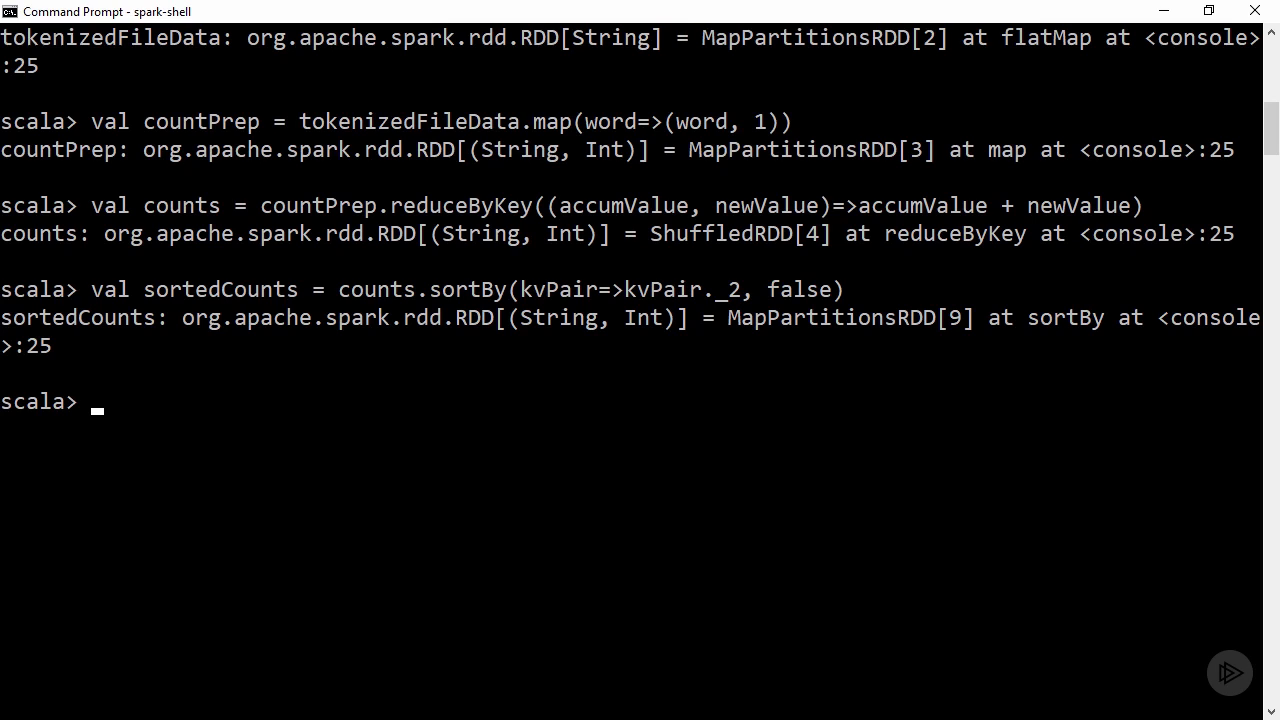
pyautogui.write('sortedCounts.saveAsT')
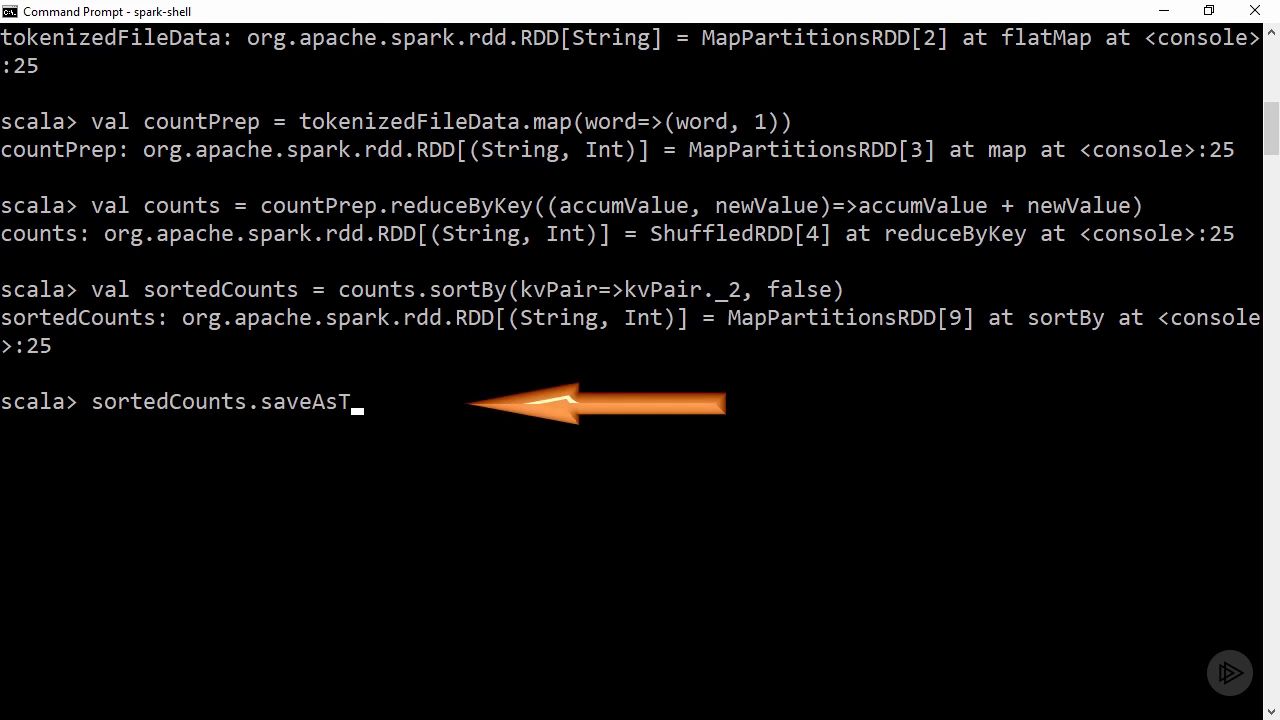
# Run sortedCounts.saveAsTextFile("file:///PluralsightData/ReadMeWordCount") to write the results
pyautogui.write('extFile("file:///')
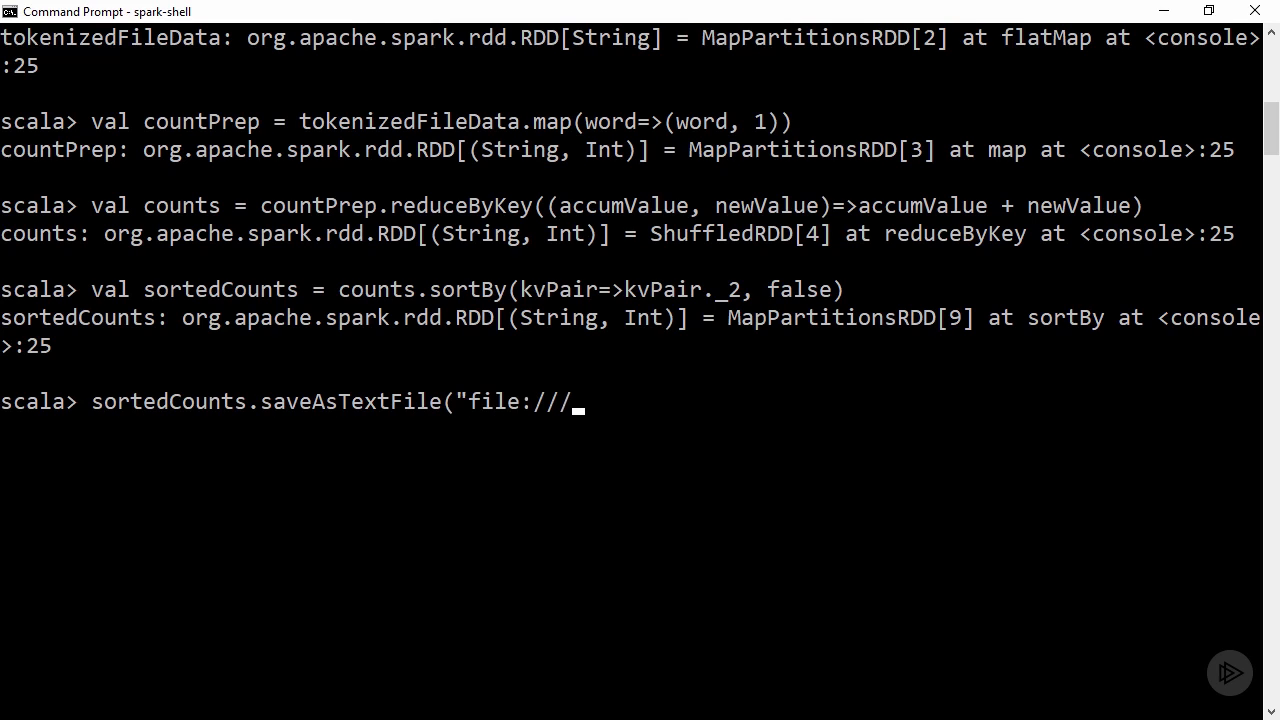
pyautogui.write('PluralsightData/')
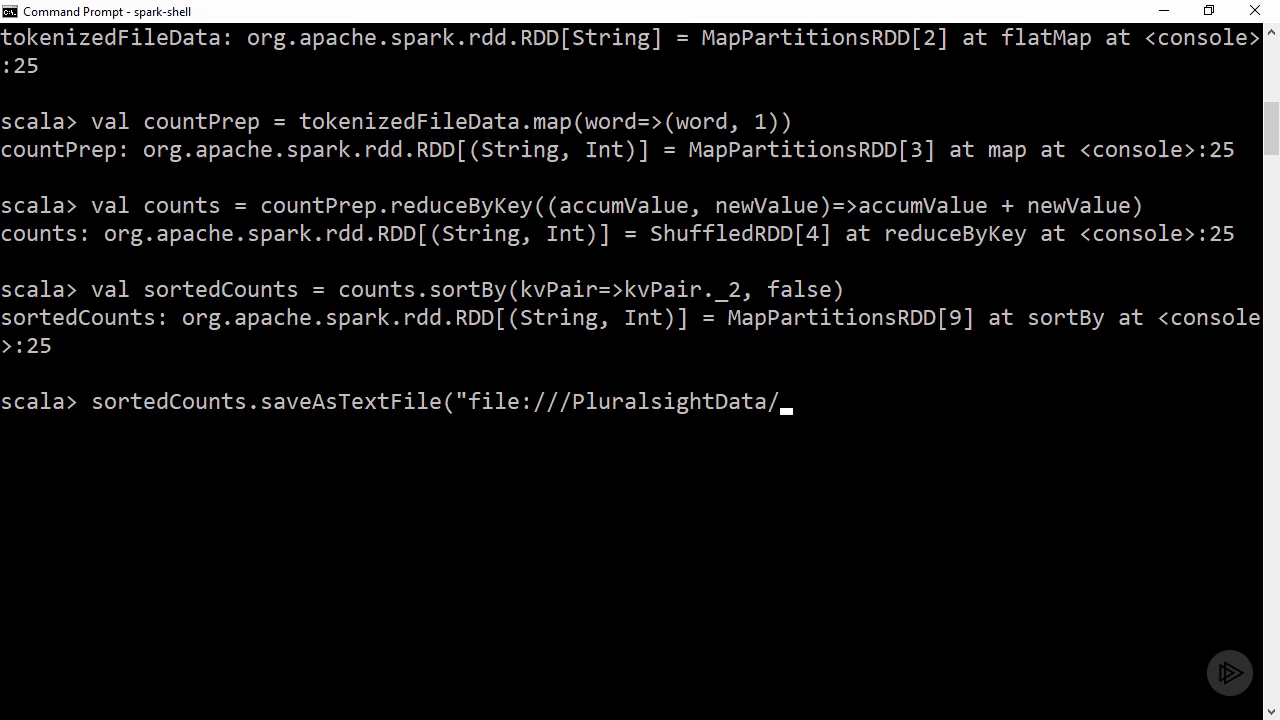
pyautogui.write('ReadMeWordCount')
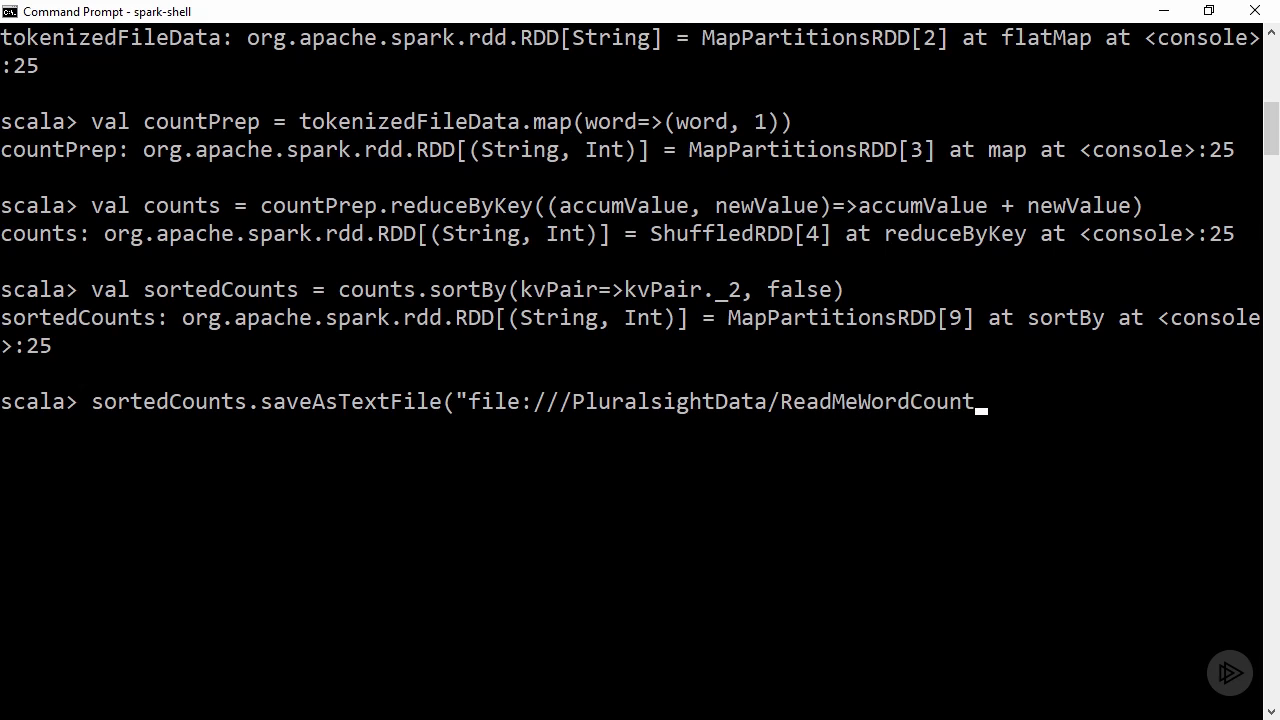
pyautogui.write('")')
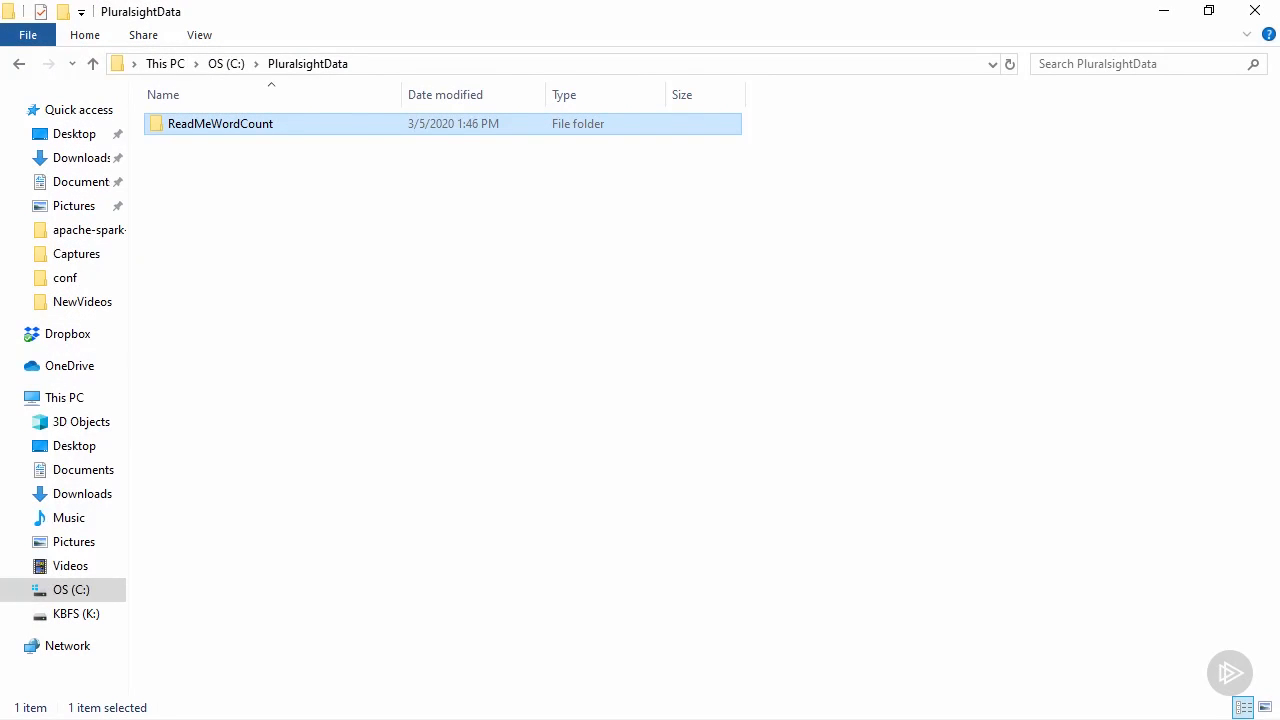
# Open the ReadMeWordCount folder in C:\PluralsightData and open part-00000 in Notepad++
pyautogui.click(220, 124)
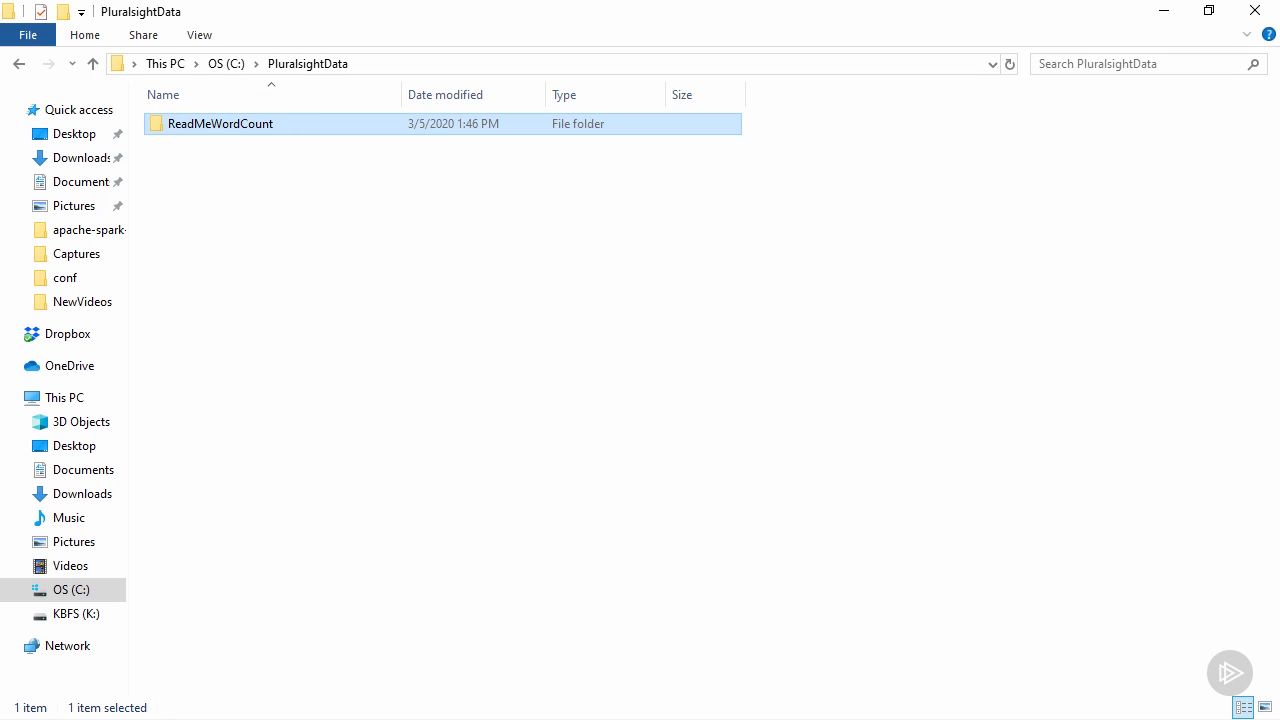
pyautogui.doubleClick(220, 124)
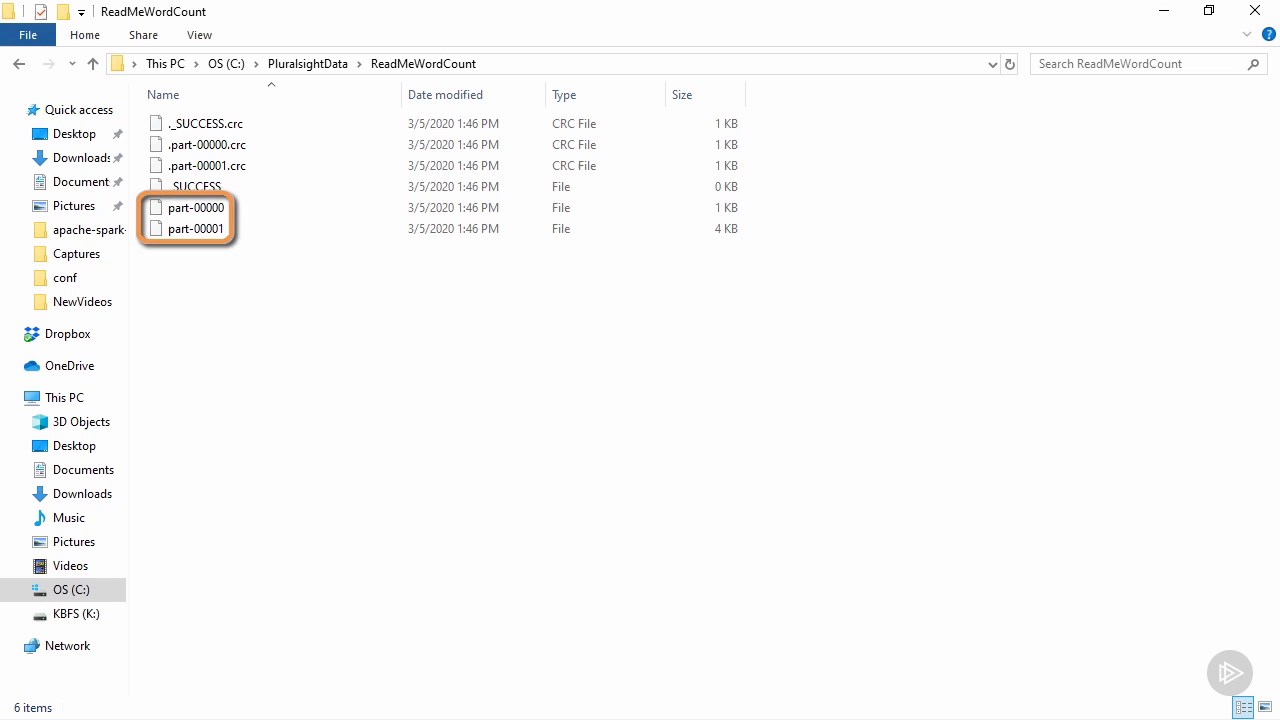
pyautogui.doubleClick(196, 206)
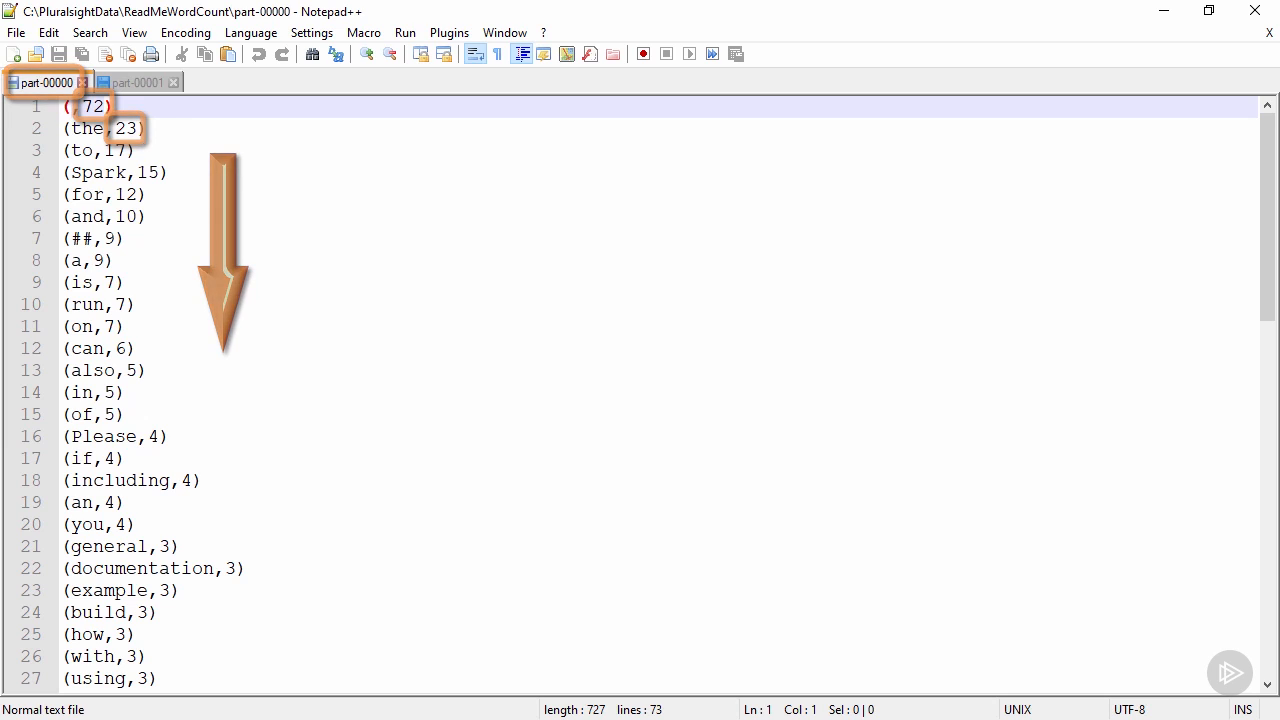
# Review the part-00000 results in Notepad++, then enter tokenizedFileData.countByValue at the scala prompt without running it
pyautogui.click(136, 82)
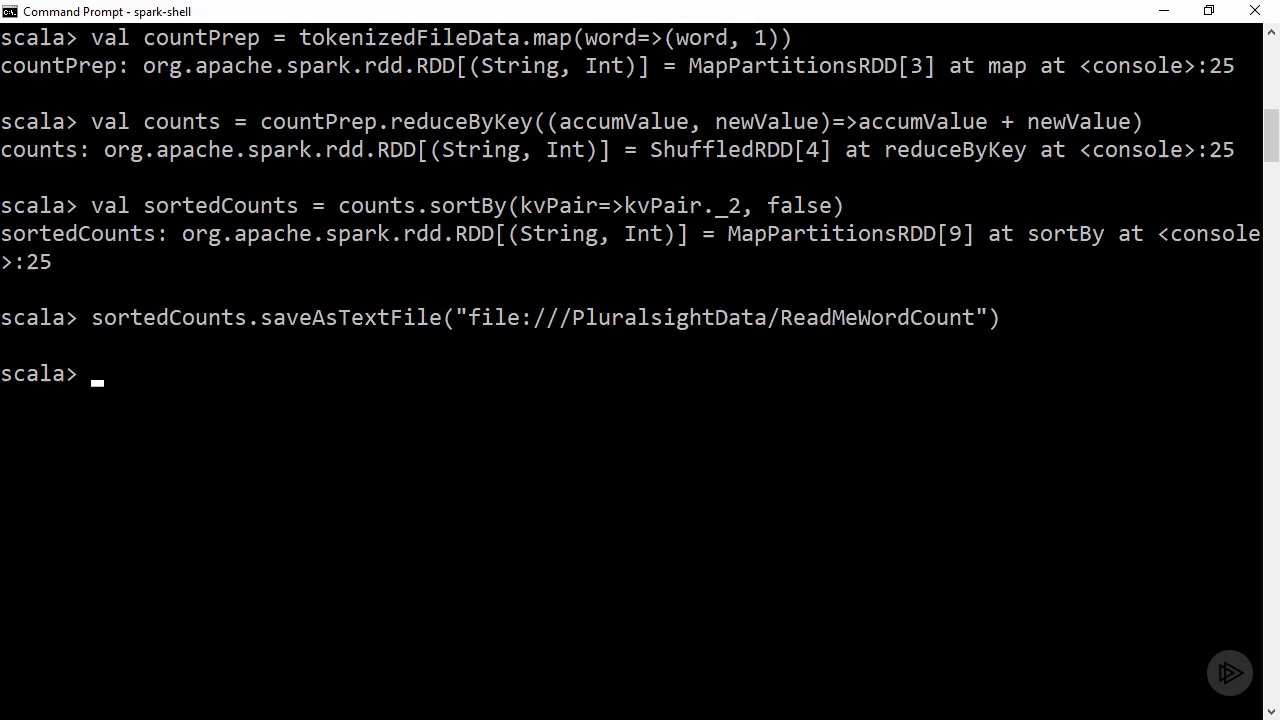
pyautogui.write('tokenizedFileData')
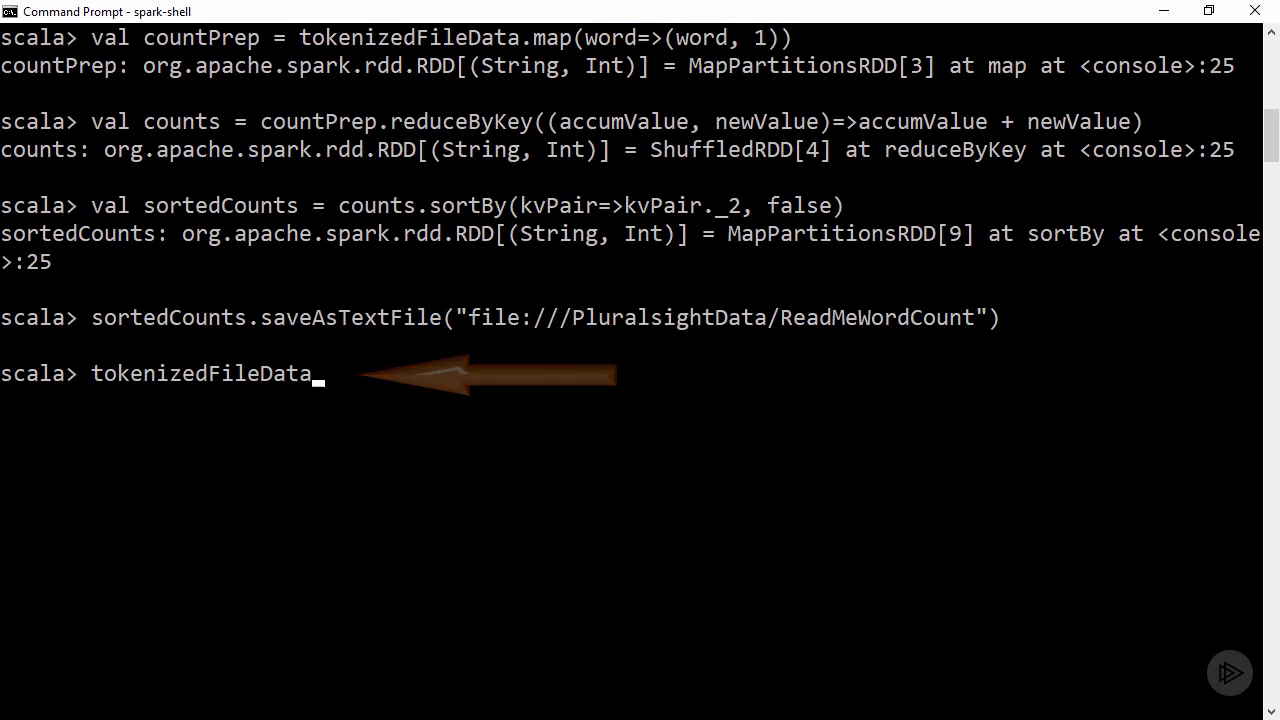
pyautogui.write('.countByValue')
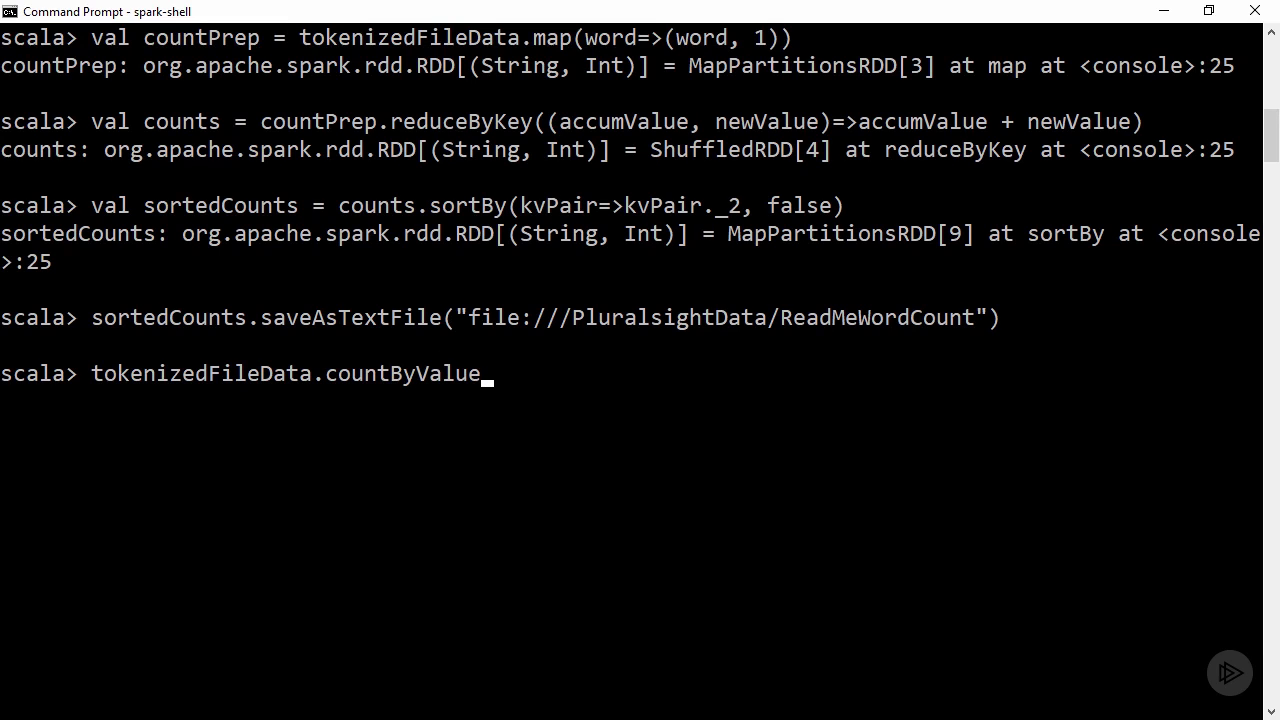